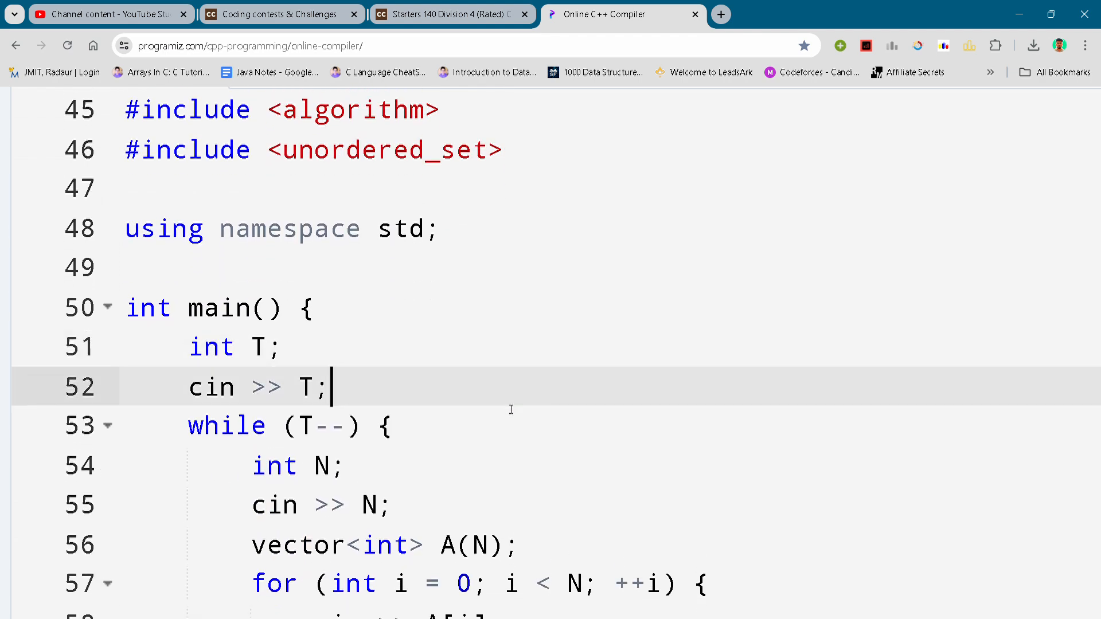
scroll("down", 3)
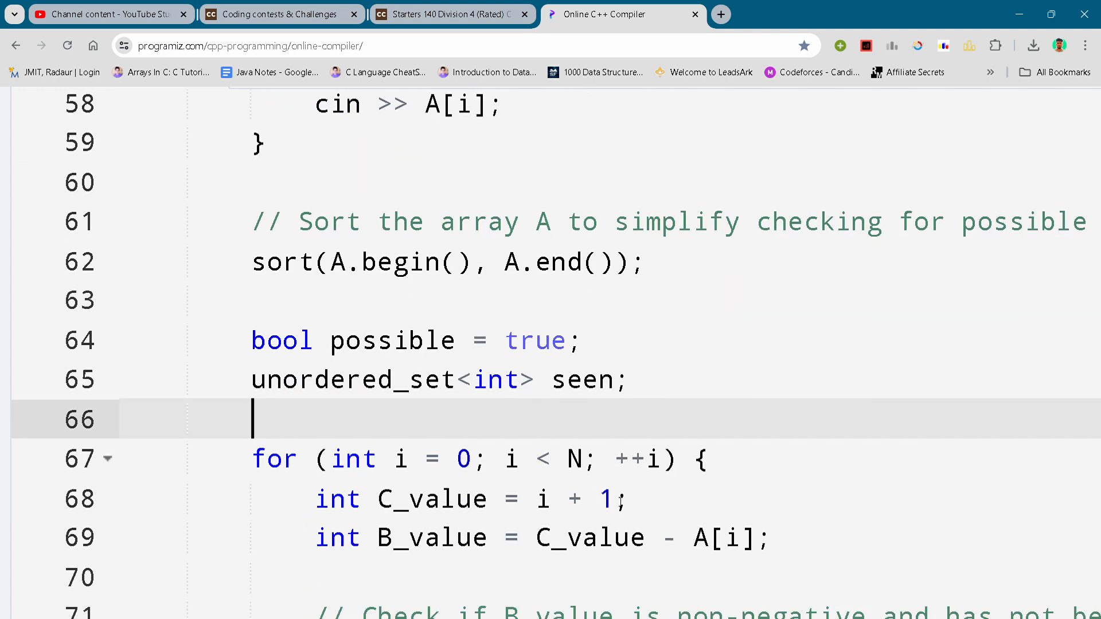
scroll("down", 3)
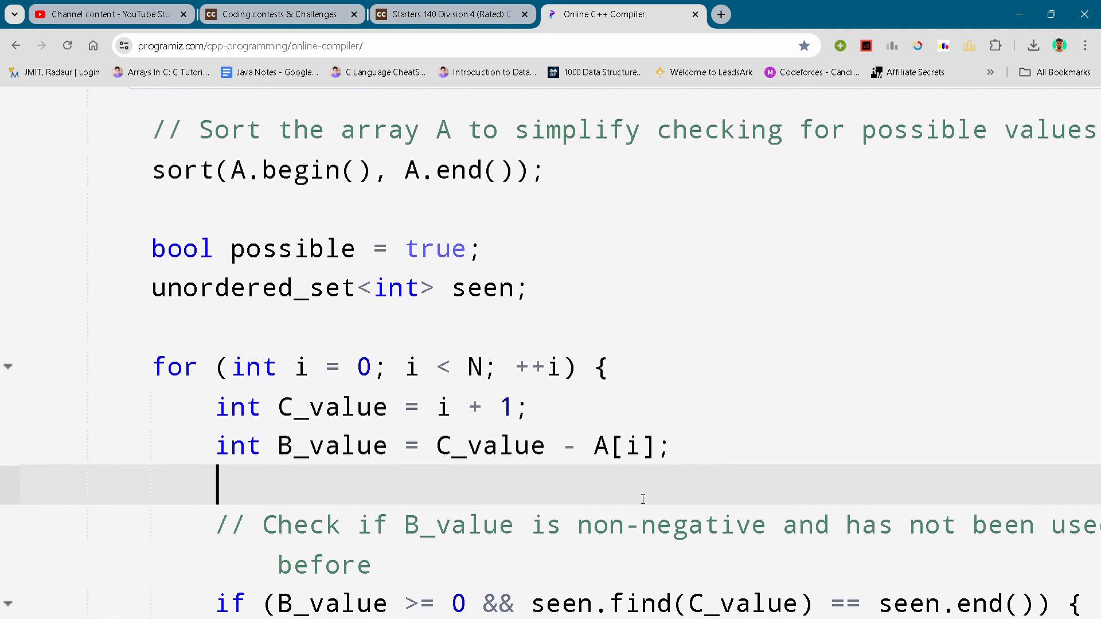
scroll("down", 3)
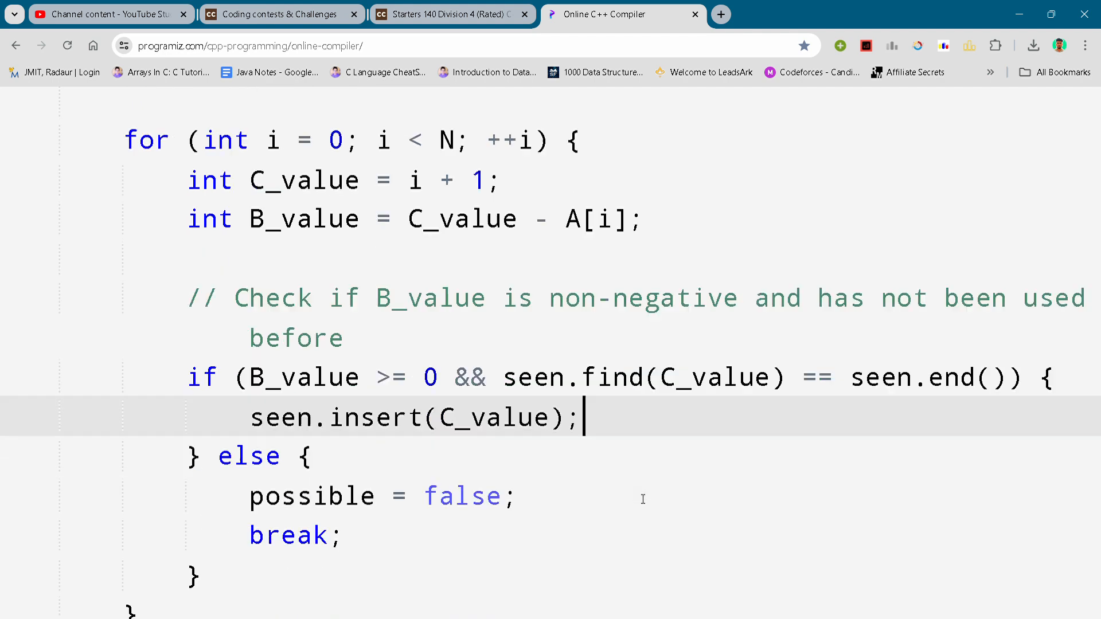
scroll("down", 3)
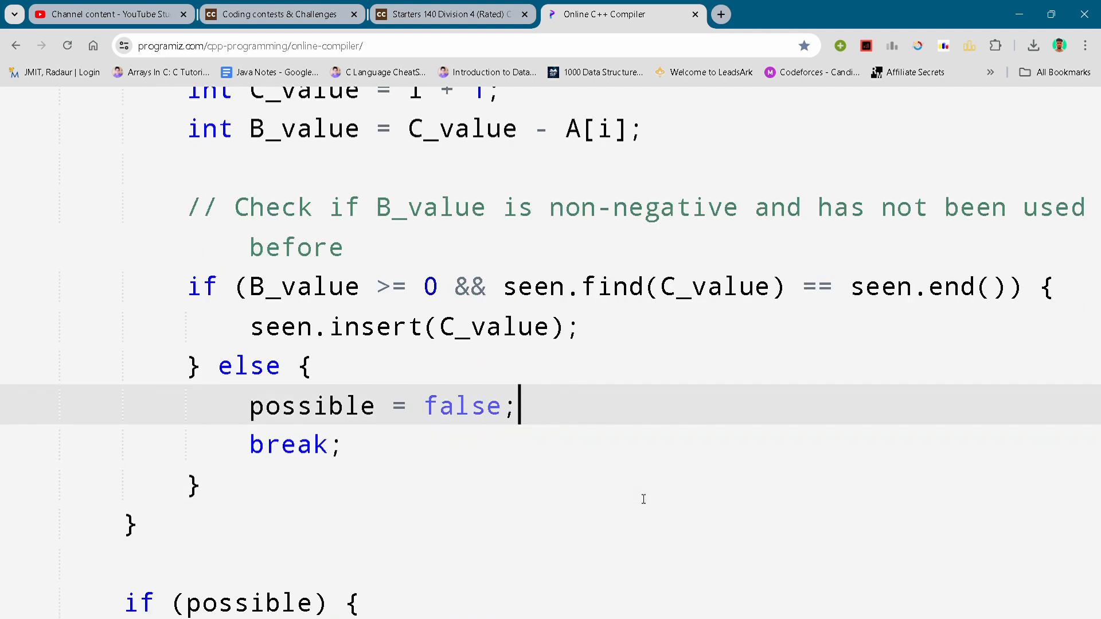
scroll("down", 3)
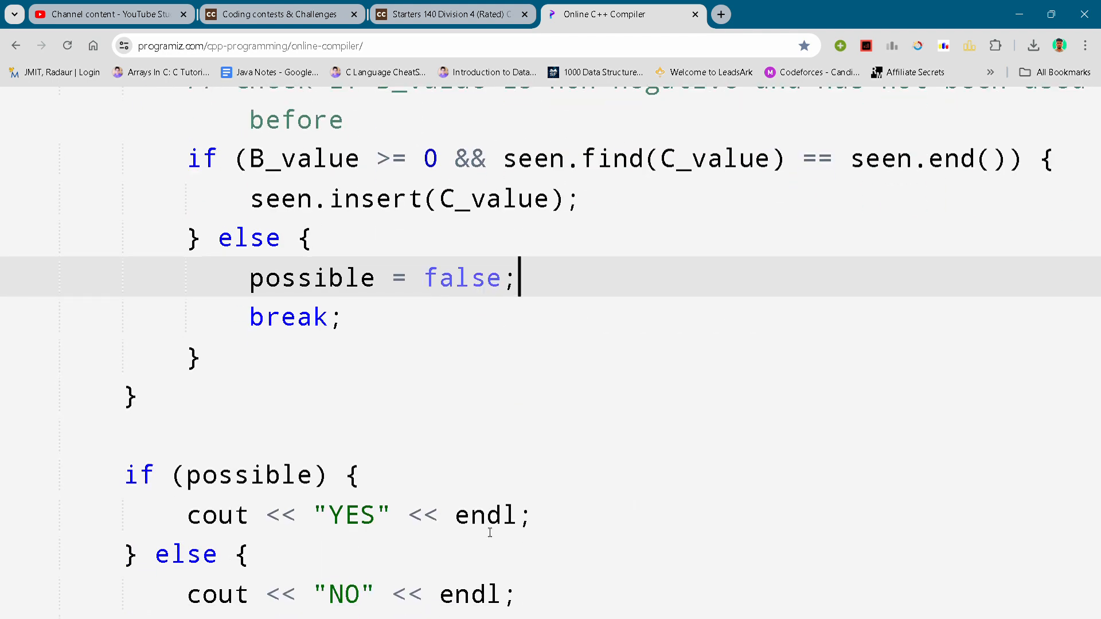
scroll("down", 3)
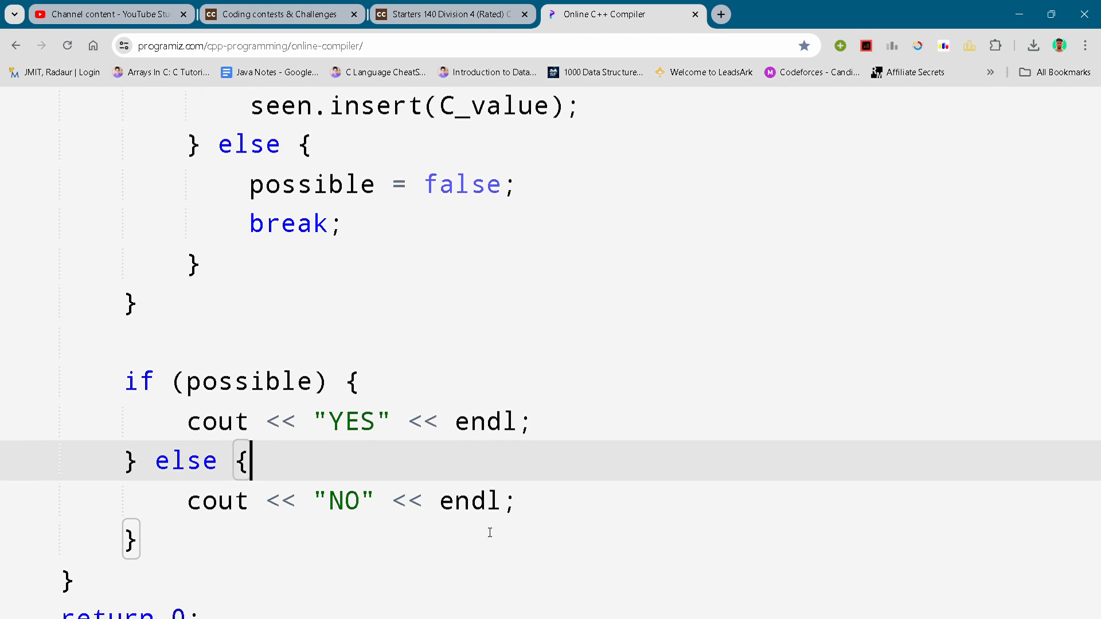
scroll("down", 3)
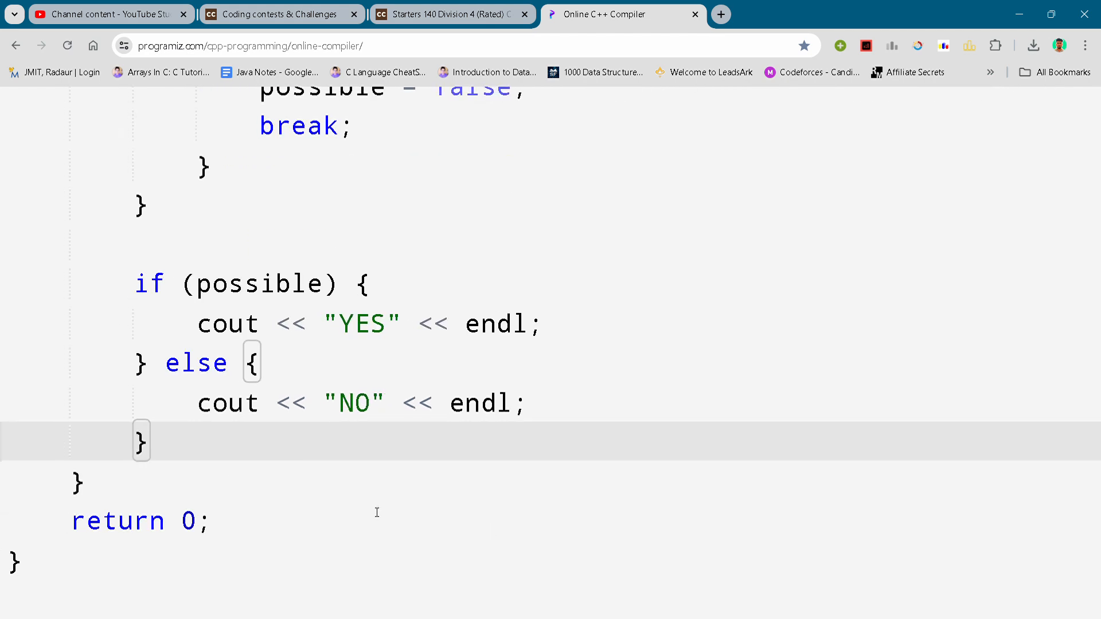